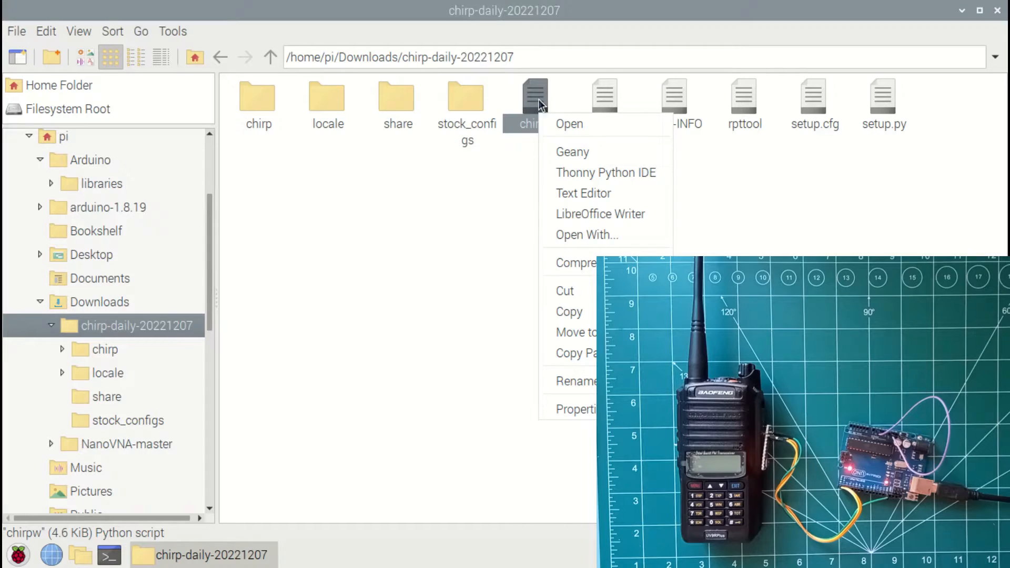
Launch CHIRP by executing the chirpw script from the file manager
{"action": "left_click", "coordinate": [569, 124]}
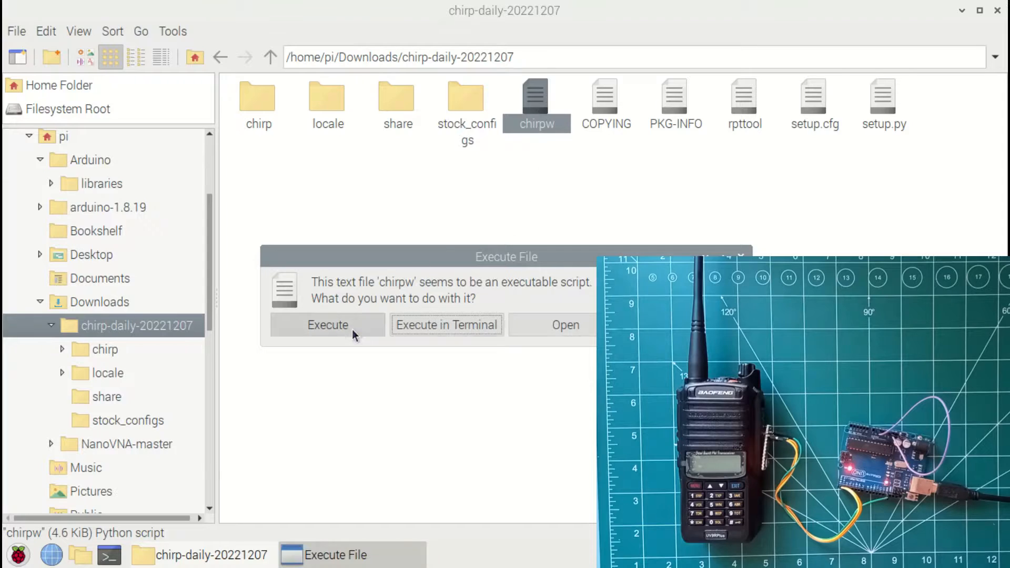
{"action": "left_click", "coordinate": [328, 325]}
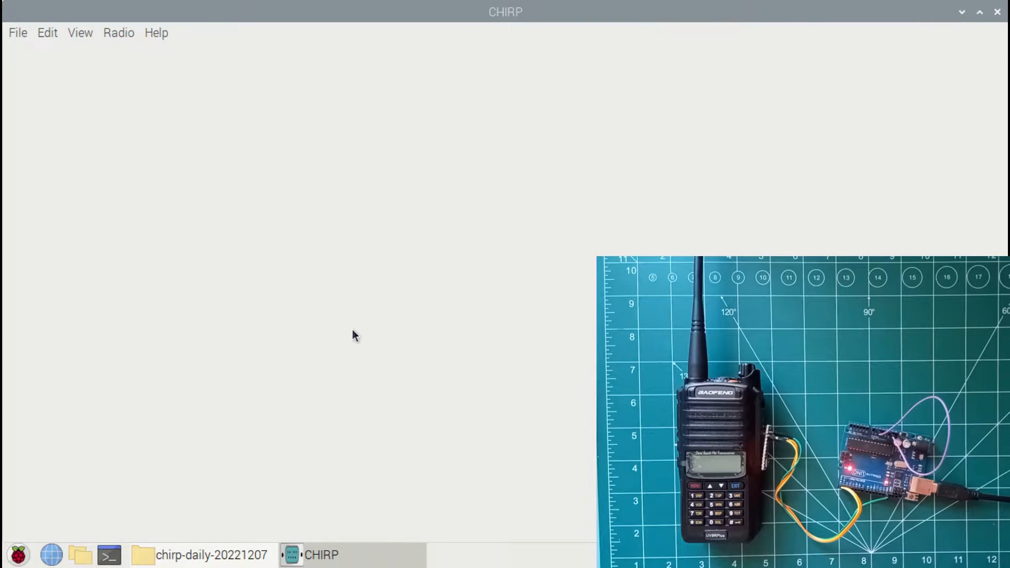
Start a Download From Radio on /dev/ttyACM0 with vendor Baofeng, model UV-9R
{"action": "left_click", "coordinate": [119, 33]}
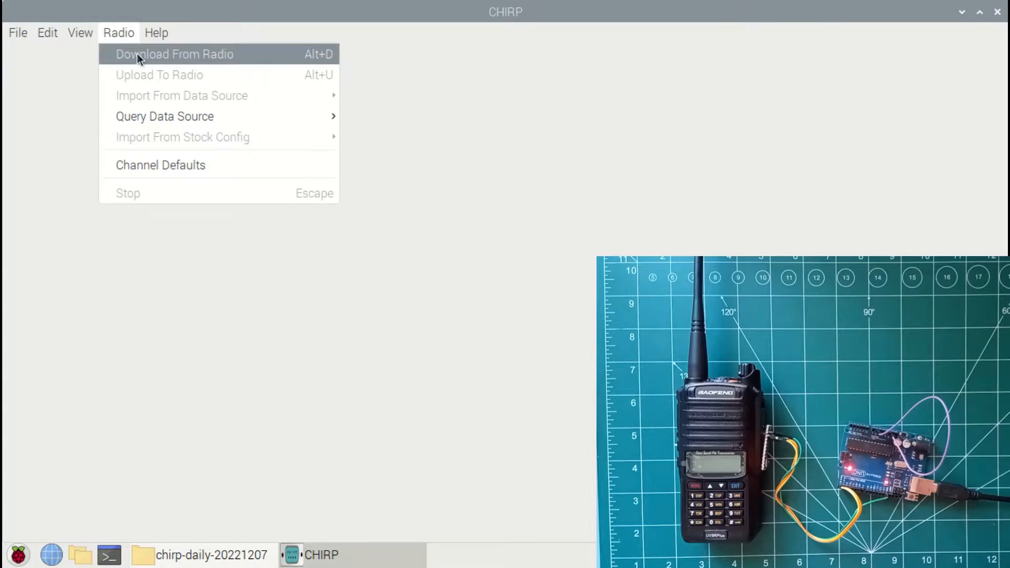
{"action": "left_click", "coordinate": [173, 54]}
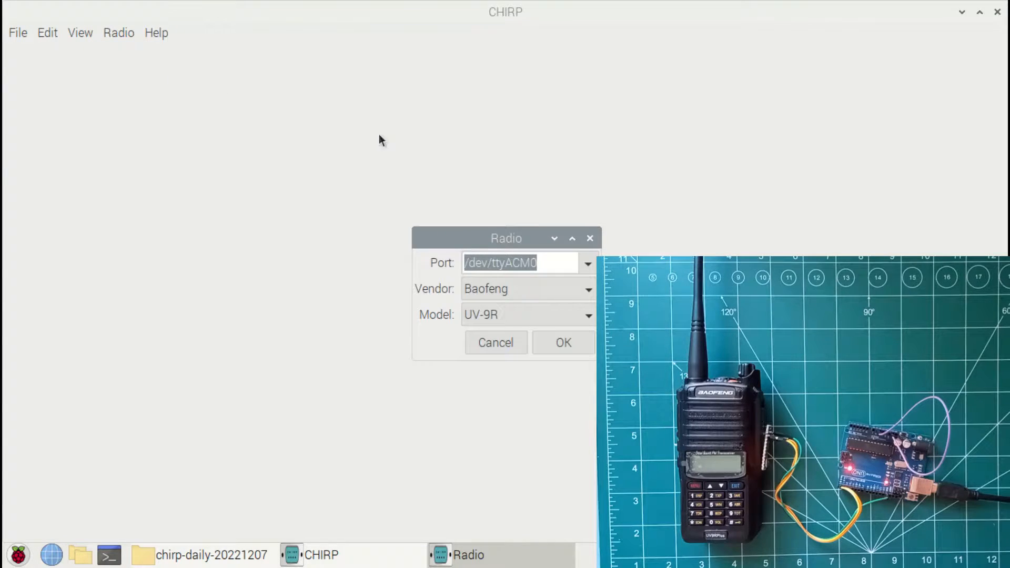
{"action": "left_click", "coordinate": [586, 263]}
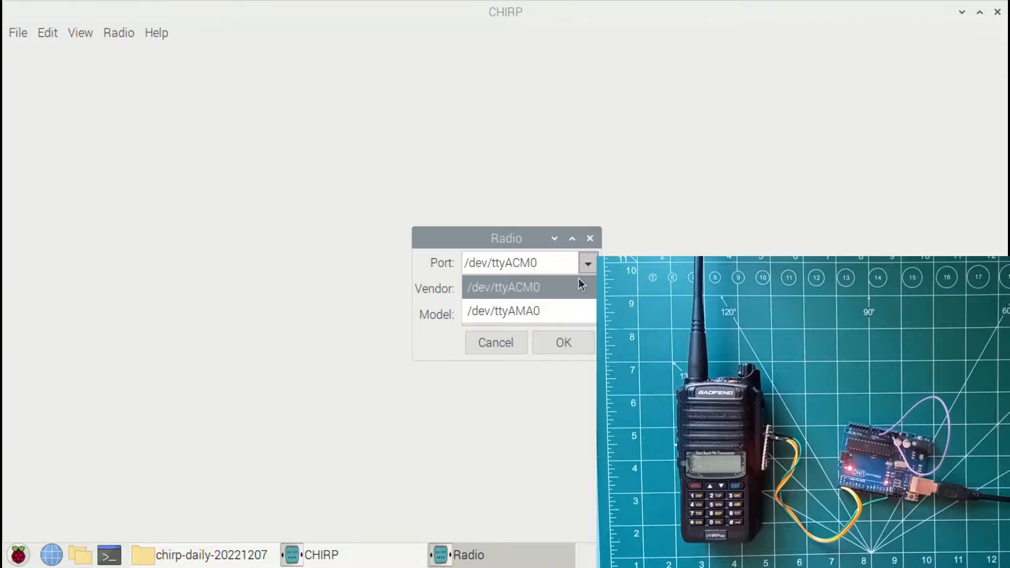
{"action": "left_click", "coordinate": [528, 289]}
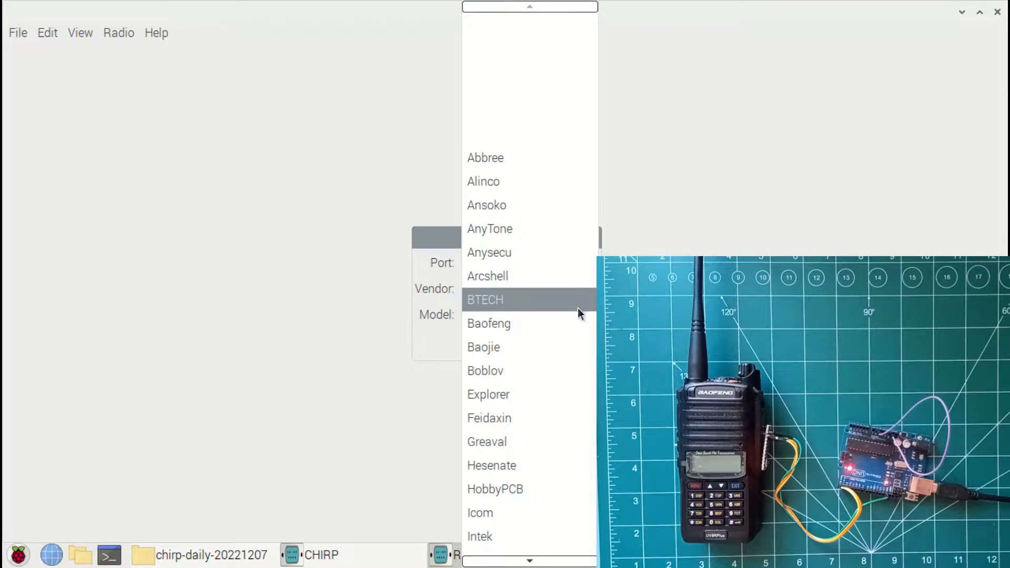
{"action": "left_click", "coordinate": [488, 323]}
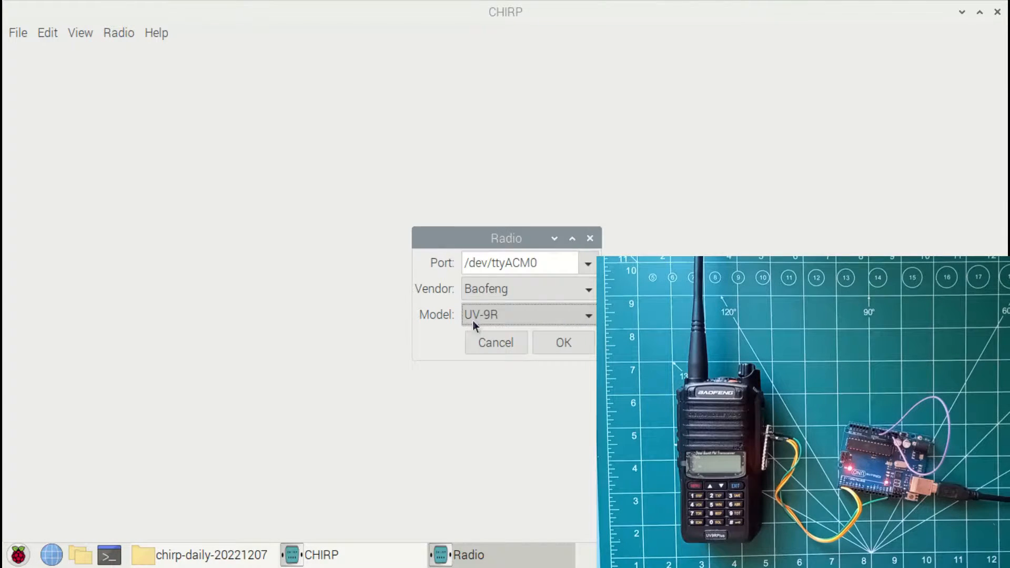
{"action": "left_click", "coordinate": [562, 342]}
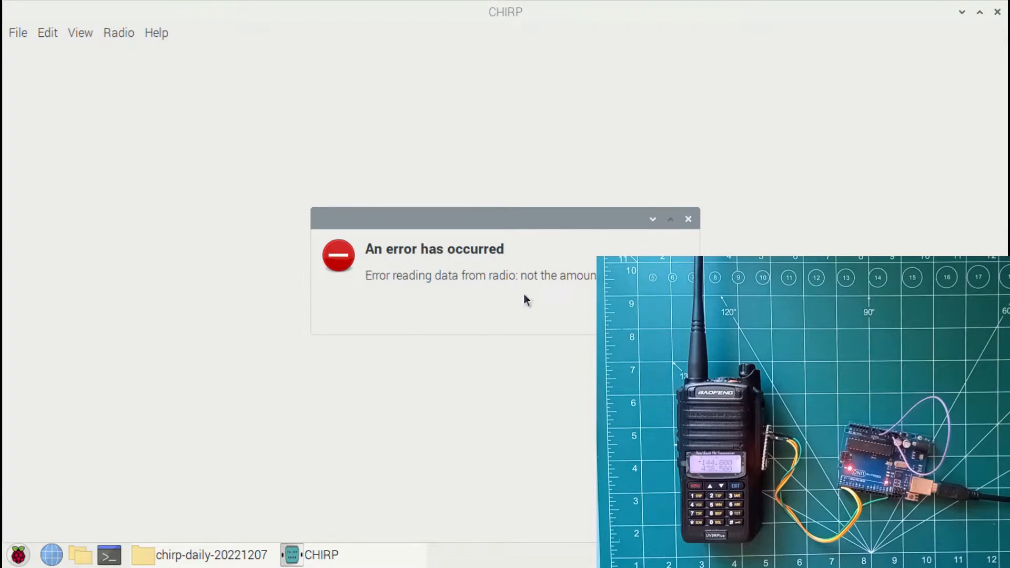
Dismiss the radio read error and reopen the Radio menu to retry
{"action": "left_click", "coordinate": [687, 219]}
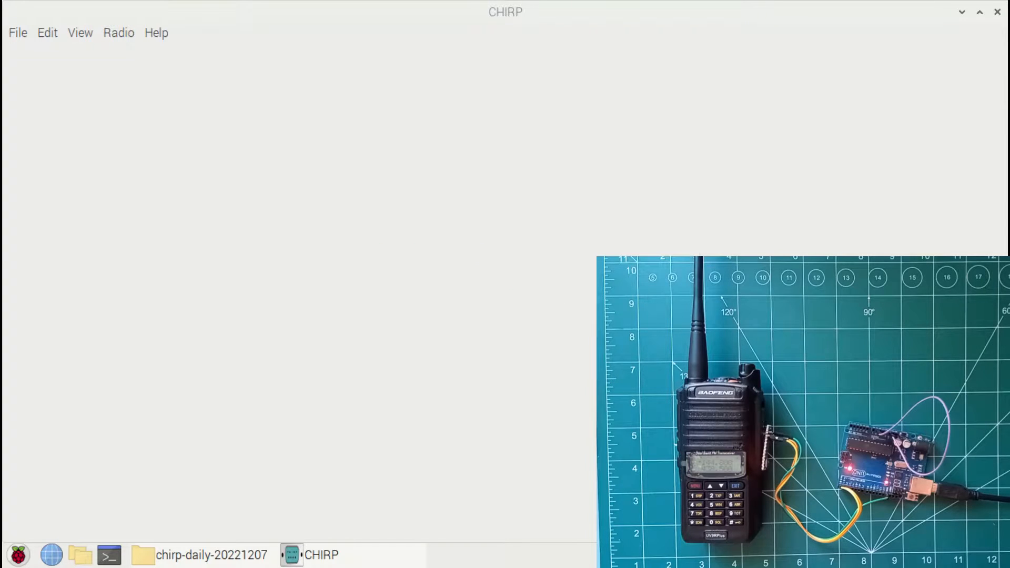
{"action": "left_click", "coordinate": [118, 33]}
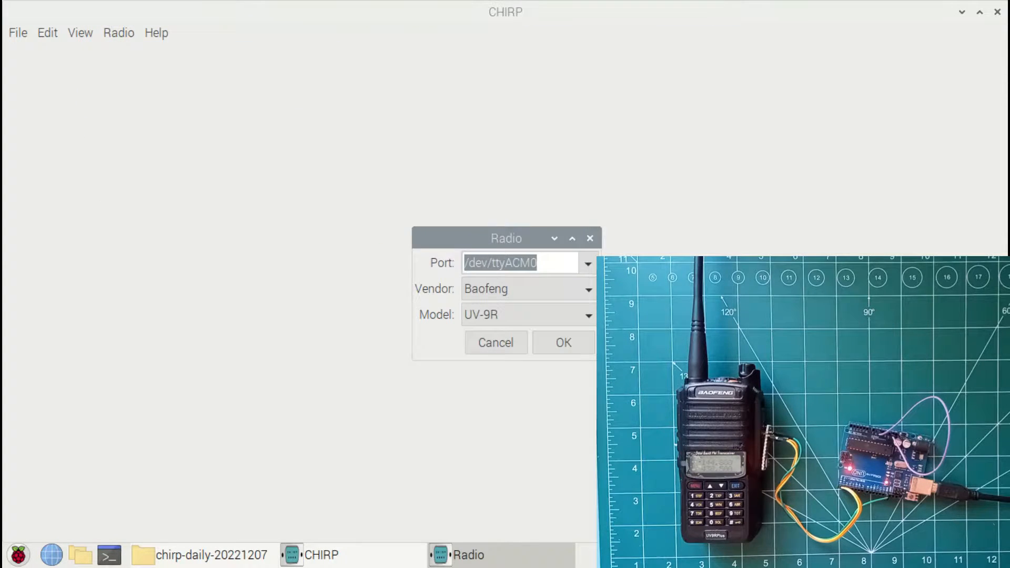
Retry the UV-9R download and scroll through the downloaded memory channels
{"action": "left_click", "coordinate": [562, 342]}
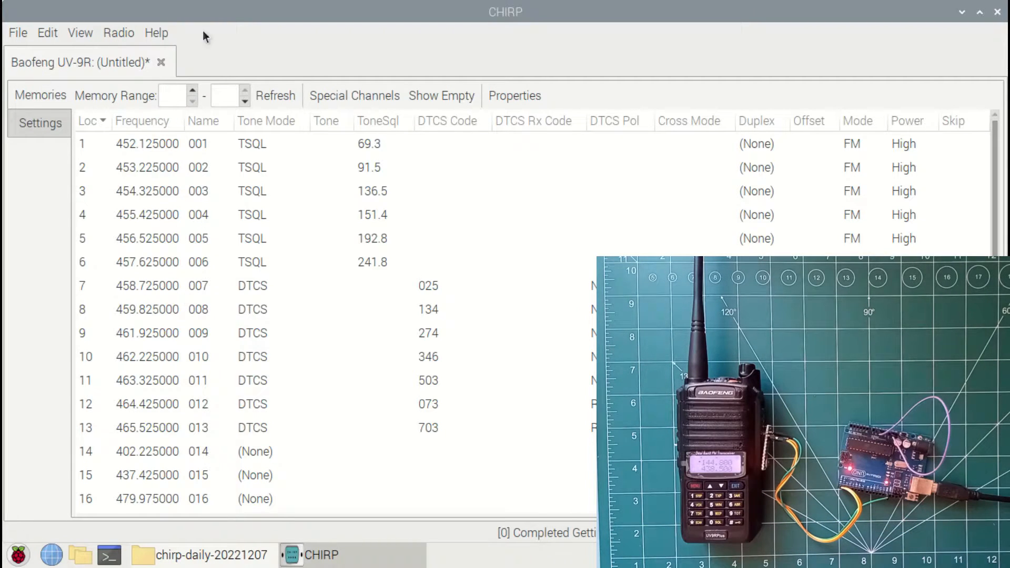
{"action": "scroll", "scroll_direction": "down", "scroll_amount": 3}
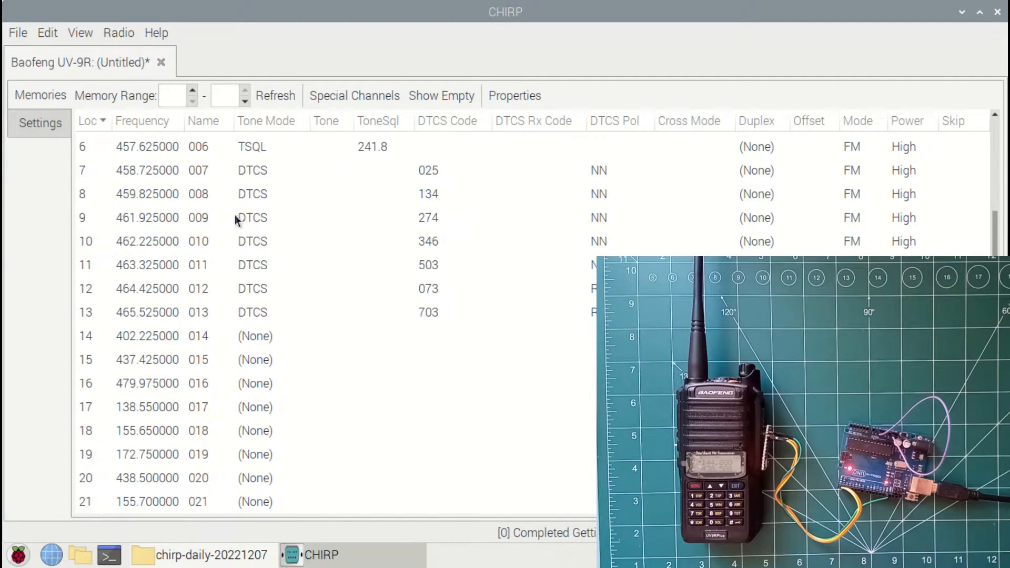
{"action": "scroll", "scroll_direction": "up", "scroll_amount": 3}
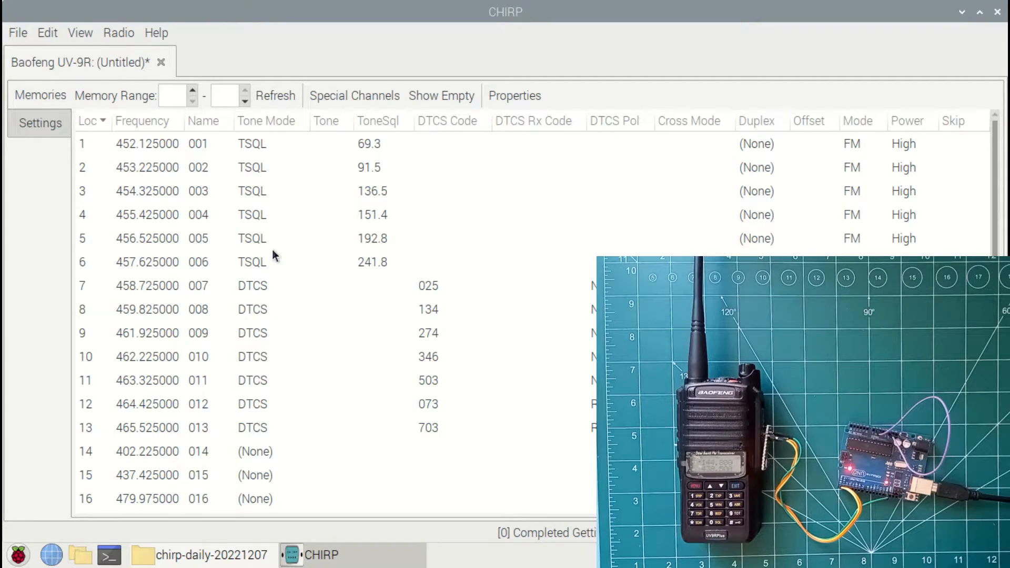
{"action": "mouse_move", "coordinate": [335, 360]}
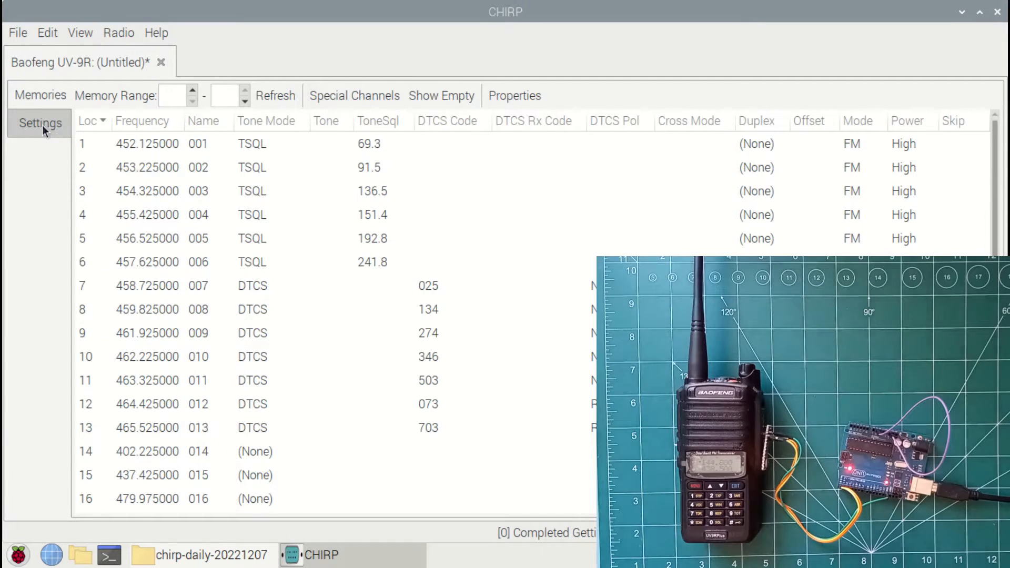
Set Power-On Message 1 to VU3ZAG in Settings and return to the Memories list
{"action": "left_click", "coordinate": [40, 122]}
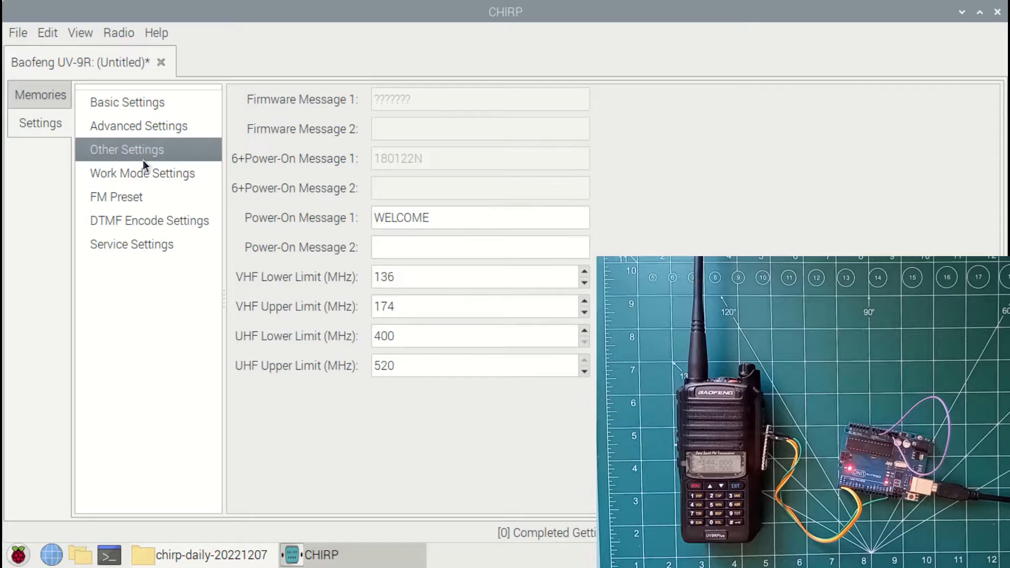
{"action": "double_click", "coordinate": [401, 216]}
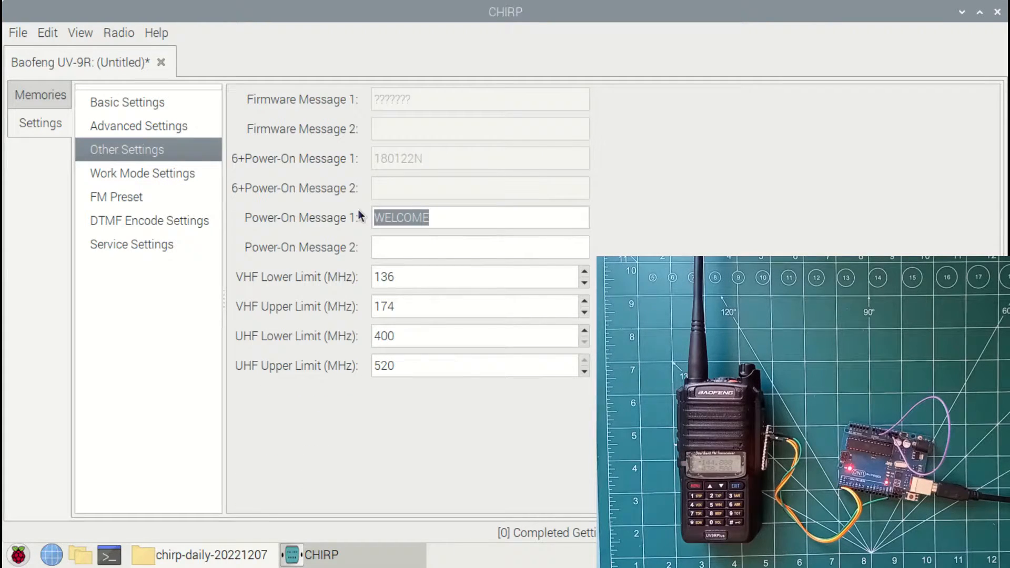
{"action": "type", "text": "VU3Z"}
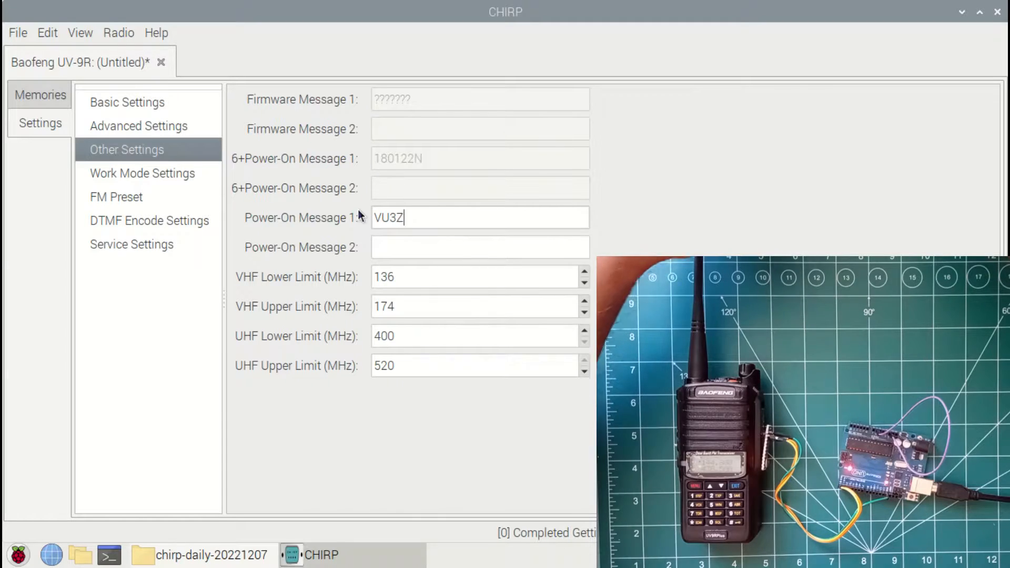
{"action": "type", "text": "AG"}
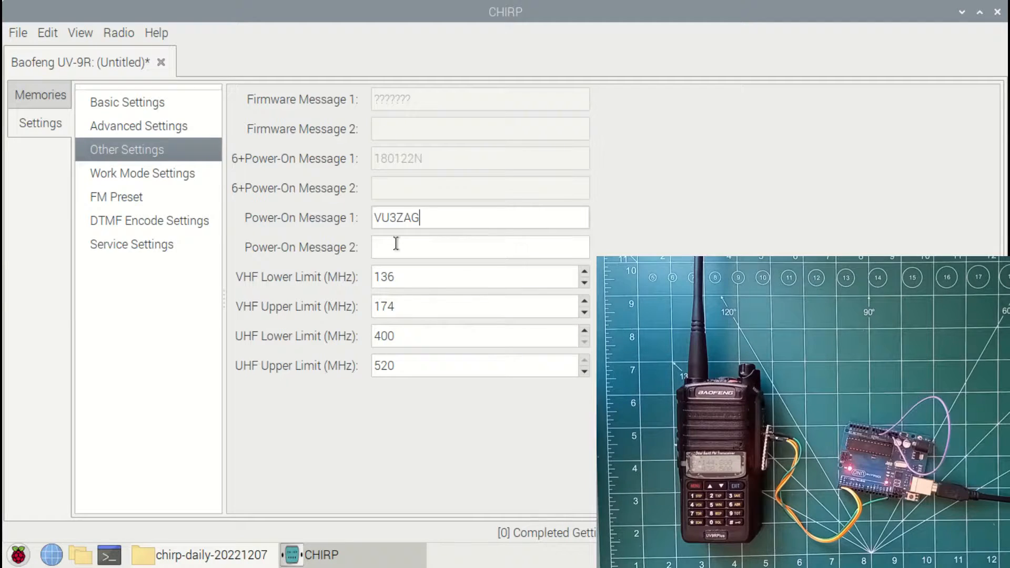
{"action": "left_click", "coordinate": [39, 95]}
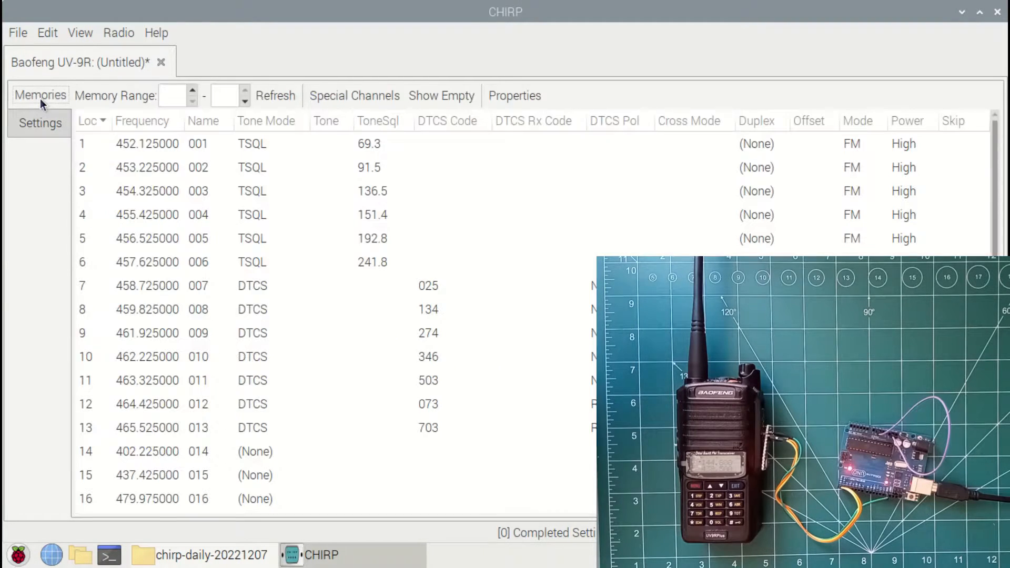
Export all memory channels to a CSV file named radioUV9R
{"action": "scroll", "scroll_direction": "down", "scroll_amount": 3}
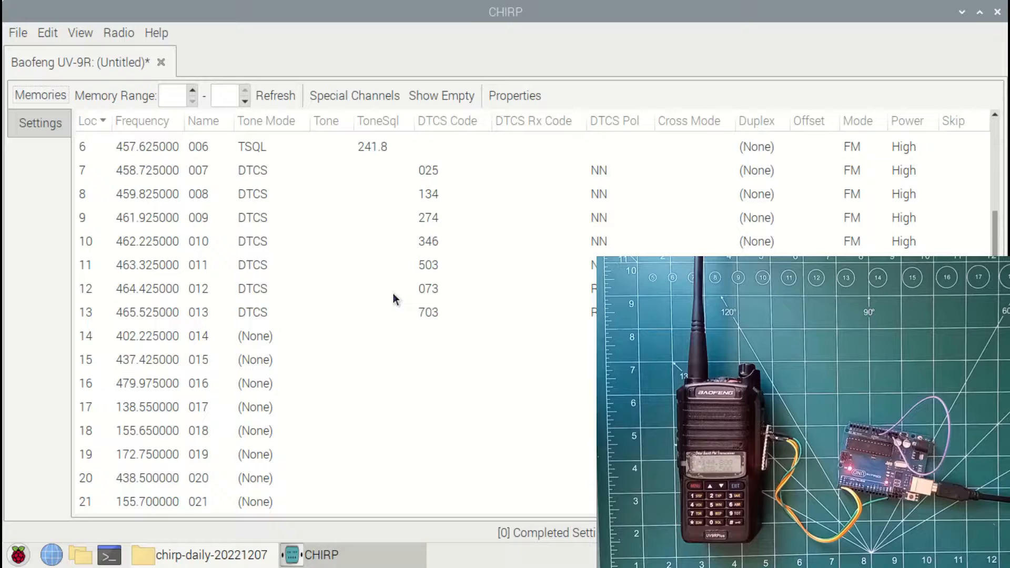
{"action": "scroll", "scroll_direction": "up", "scroll_amount": 3}
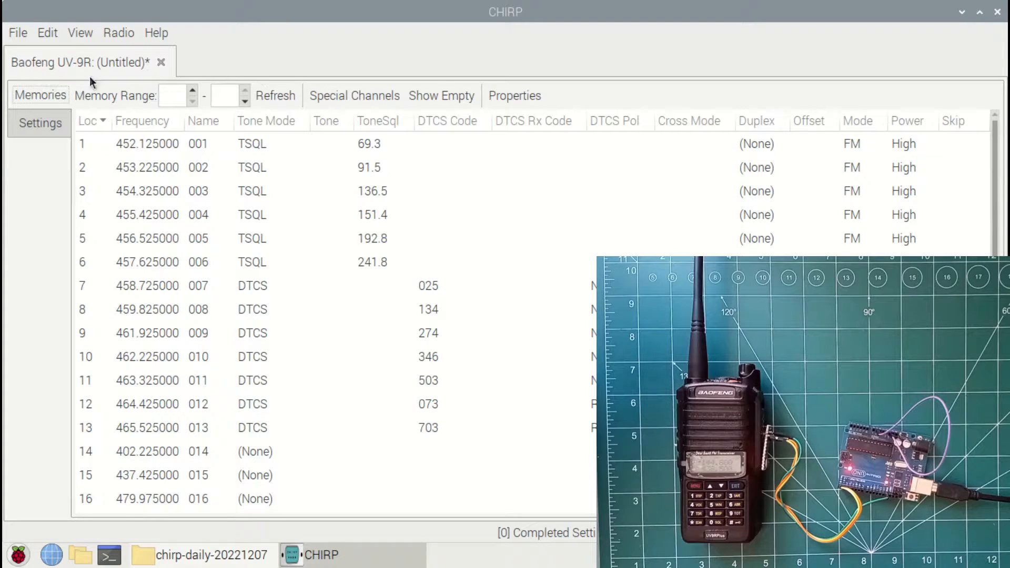
{"action": "mouse_move", "coordinate": [15, 30]}
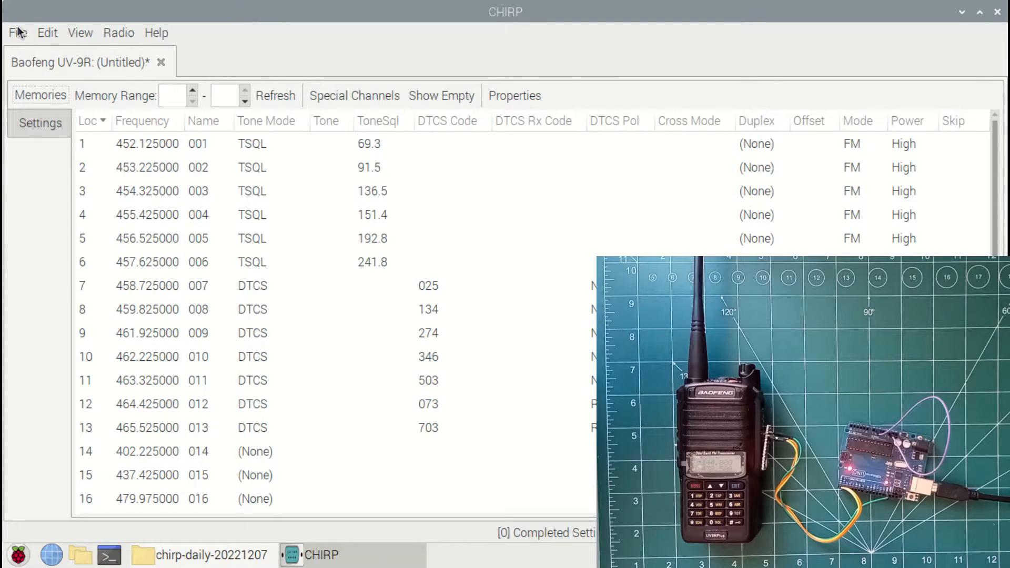
{"action": "left_click", "coordinate": [18, 33]}
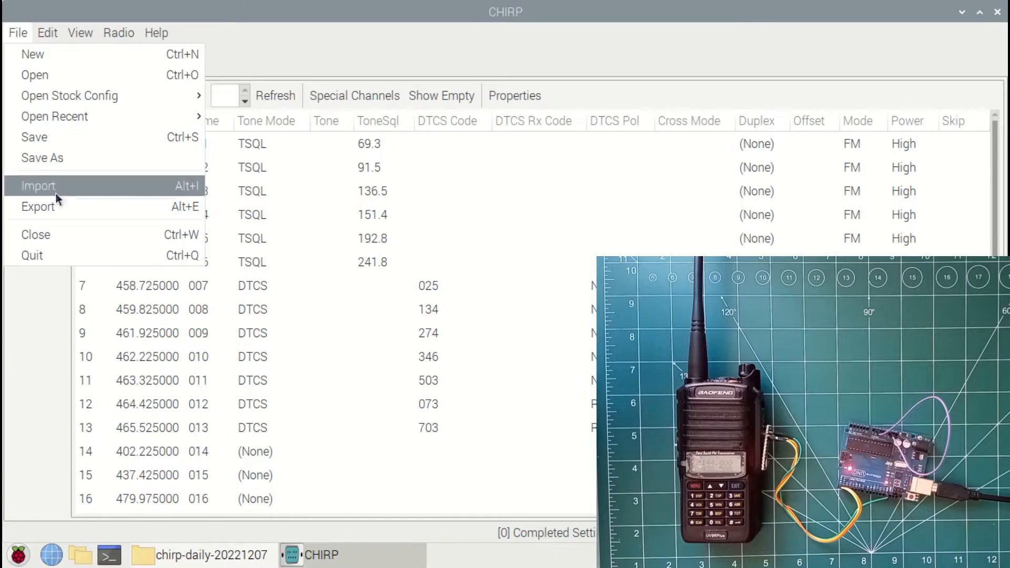
{"action": "left_click", "coordinate": [42, 157]}
{"action": "type", "text": "radioUV"}
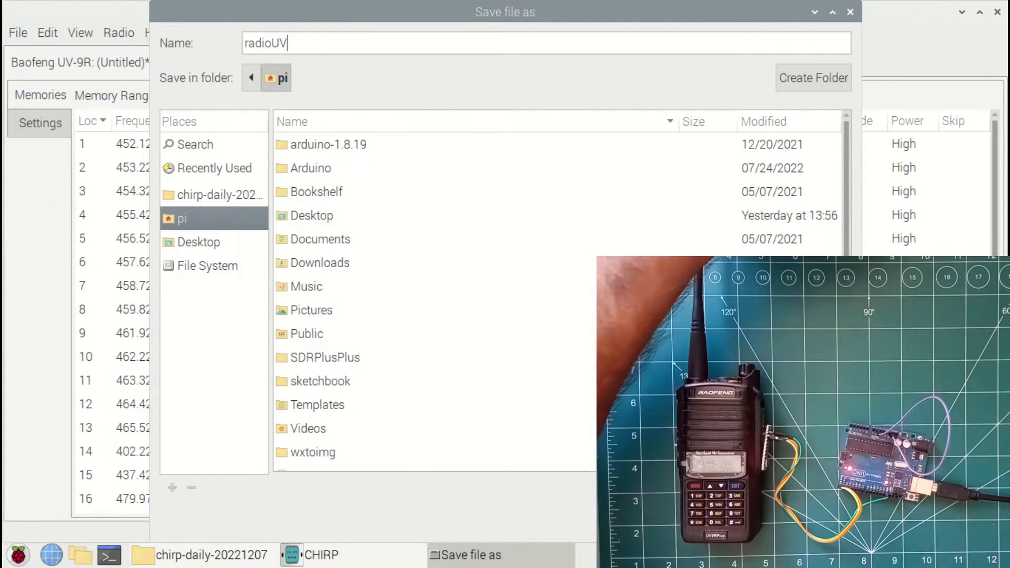
{"action": "type", "text": "9R"}
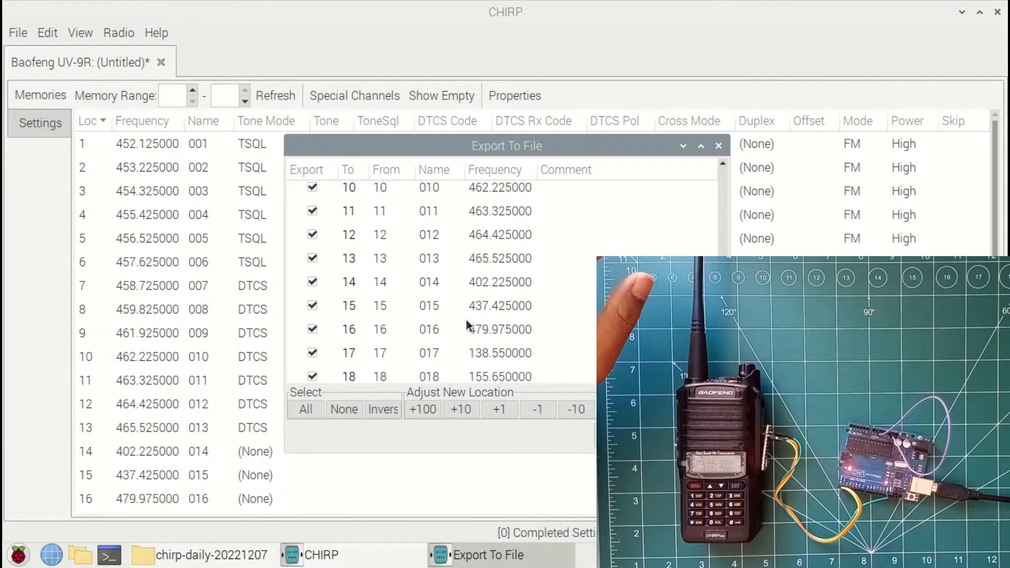
{"action": "left_click", "coordinate": [718, 145]}
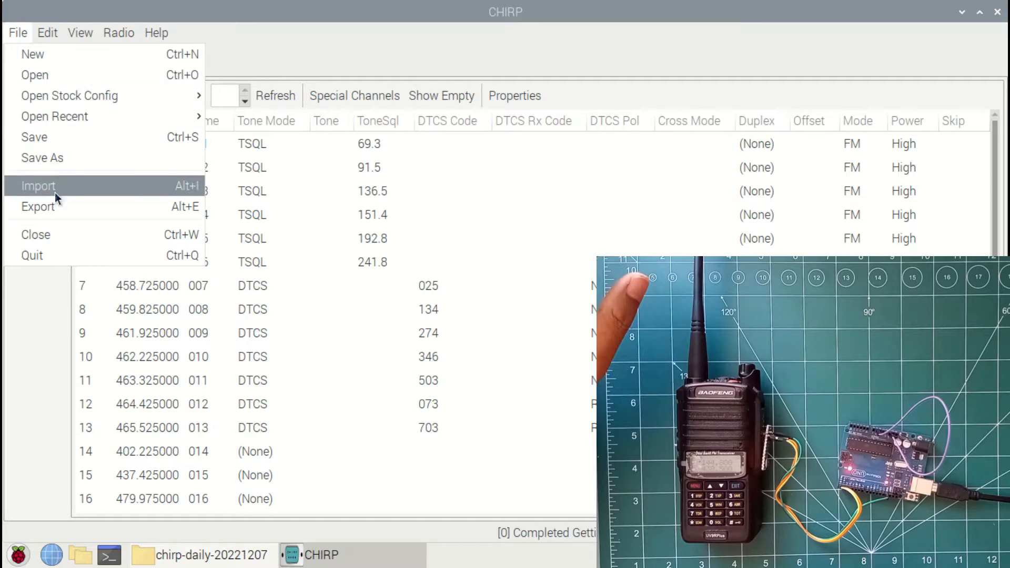
Import uv5r.csv into locations 0–3 and review imported channels VU2CHN through channel 4
{"action": "left_click", "coordinate": [38, 186]}
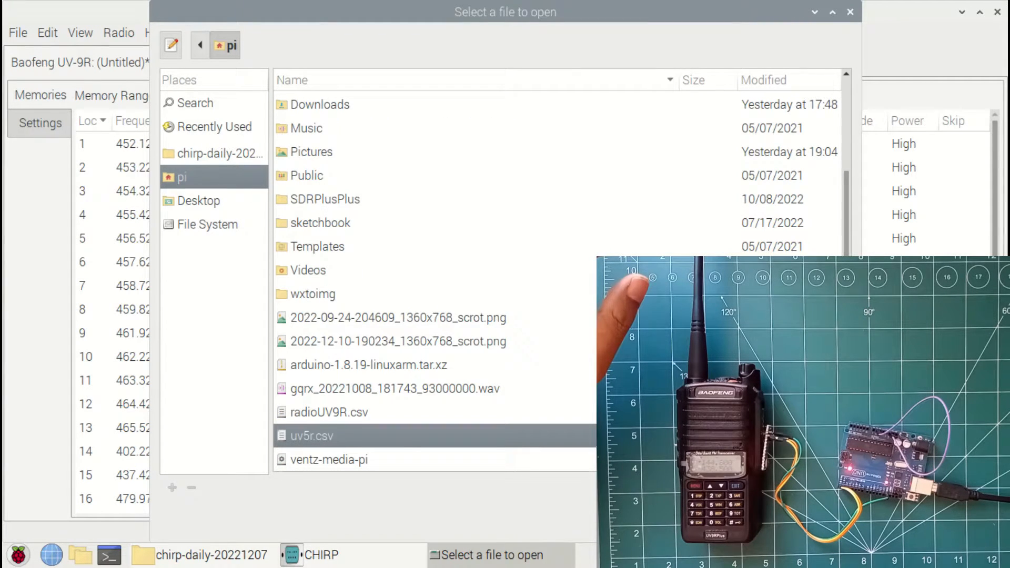
{"action": "double_click", "coordinate": [311, 435]}
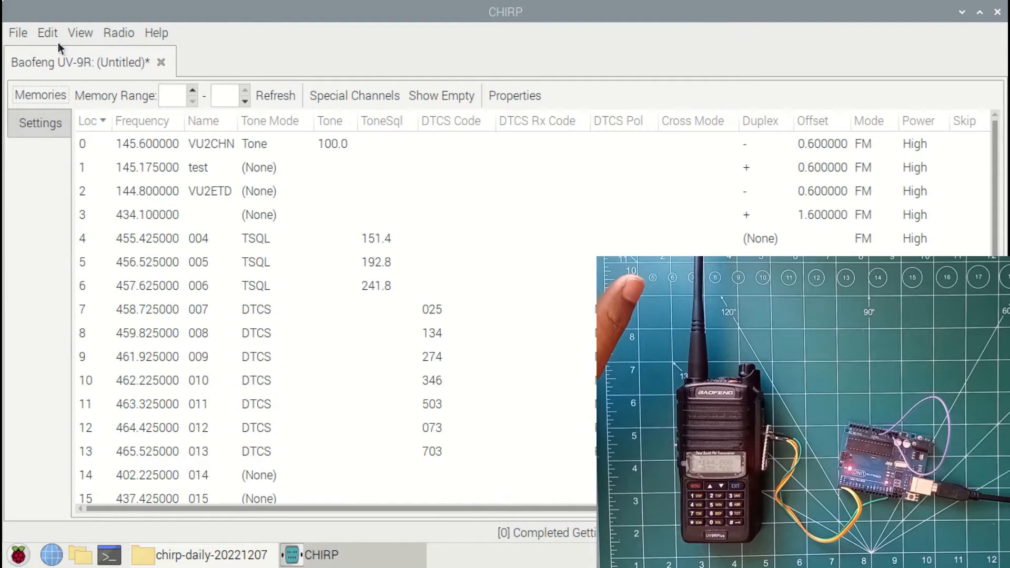
{"action": "left_click", "coordinate": [146, 144]}
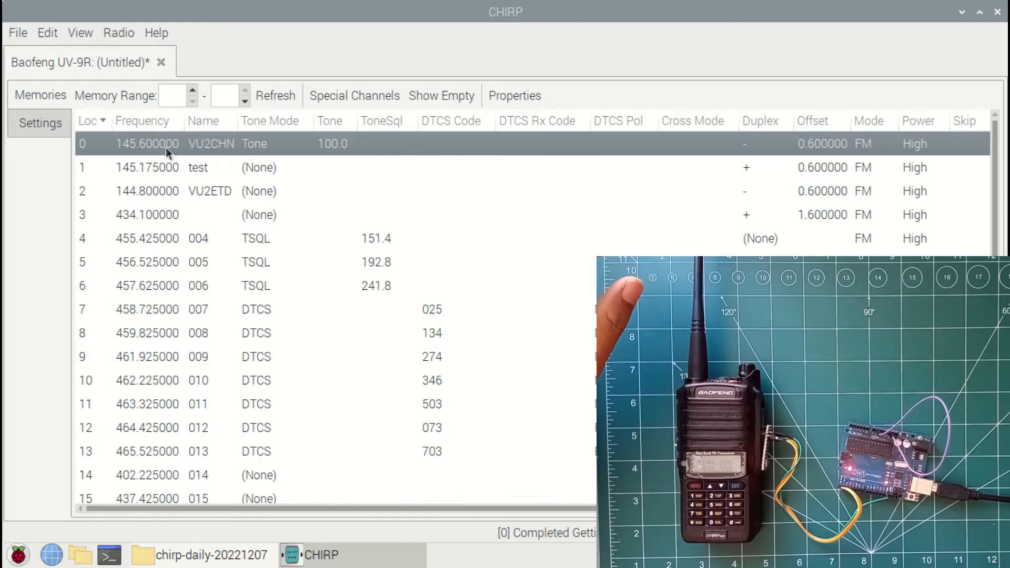
{"action": "left_click", "coordinate": [147, 215]}
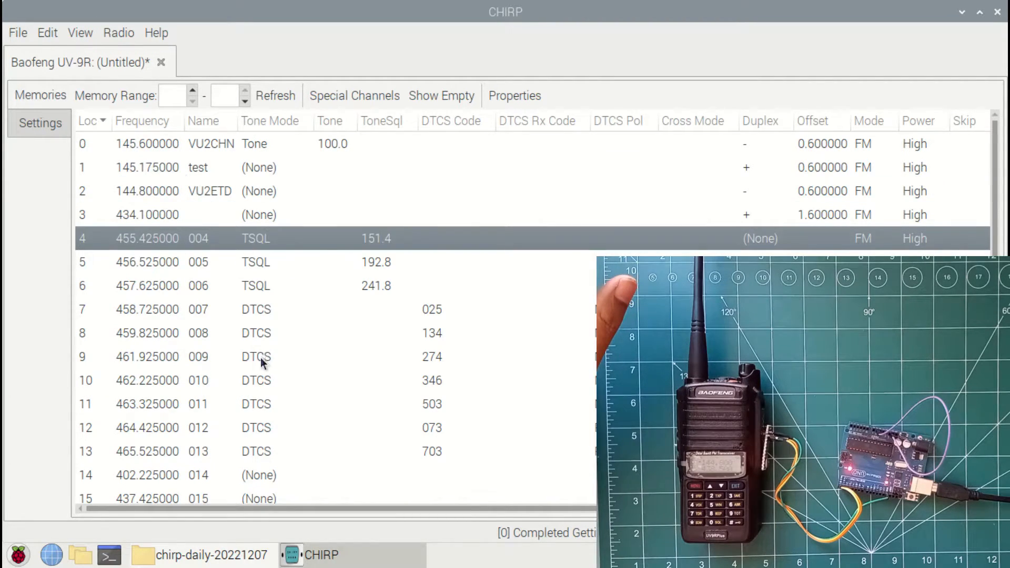
{"action": "mouse_move", "coordinate": [260, 209]}
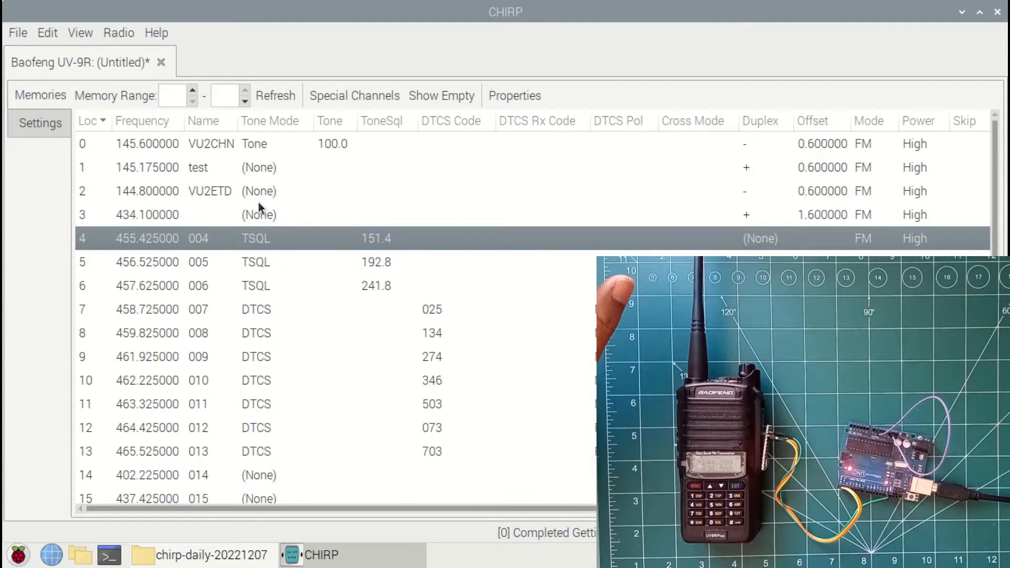
{"action": "left_click", "coordinate": [147, 144]}
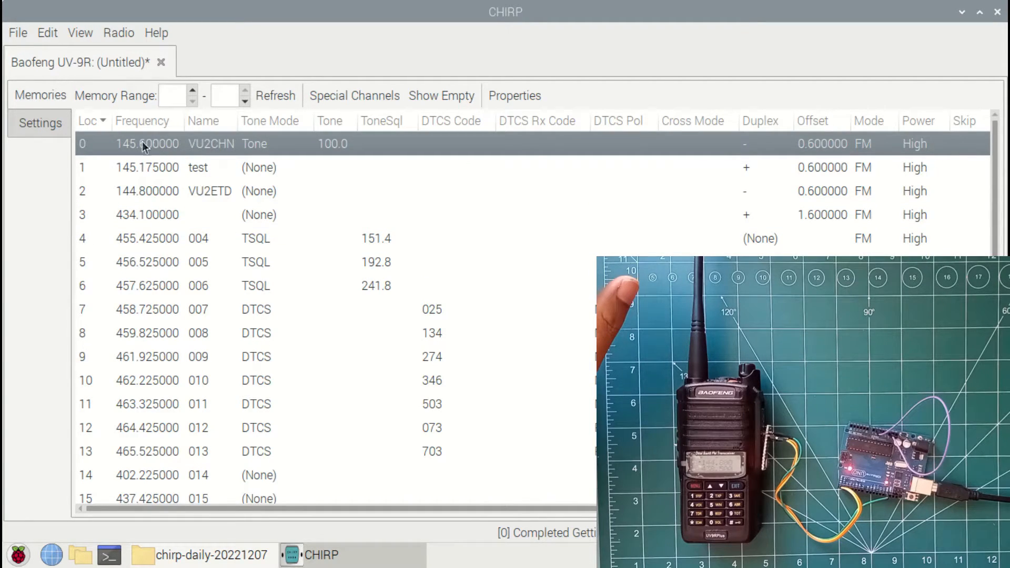
Upload the combined channel list to the UV-9R radio
{"action": "left_click", "coordinate": [118, 33]}
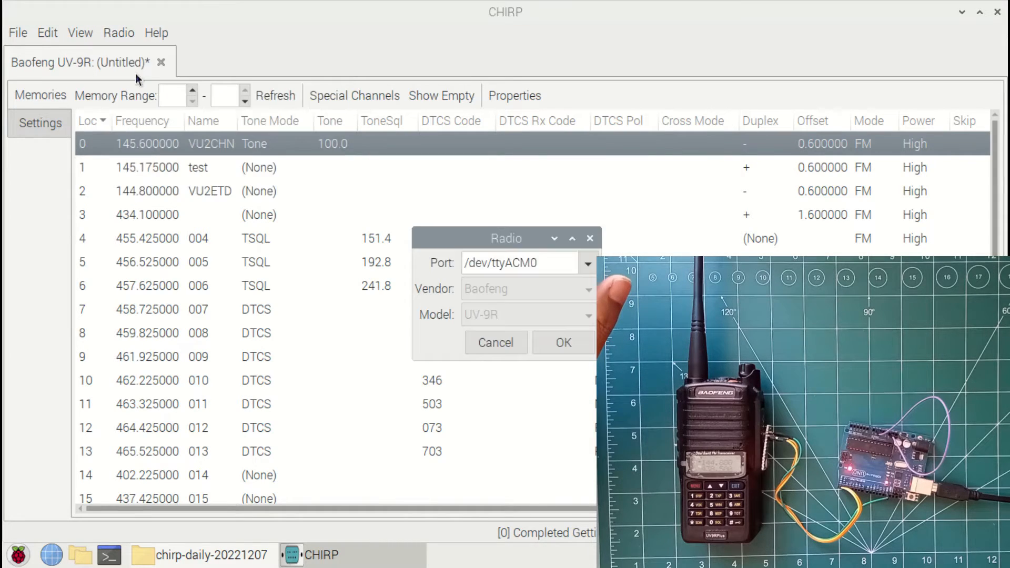
{"action": "left_click", "coordinate": [562, 342]}
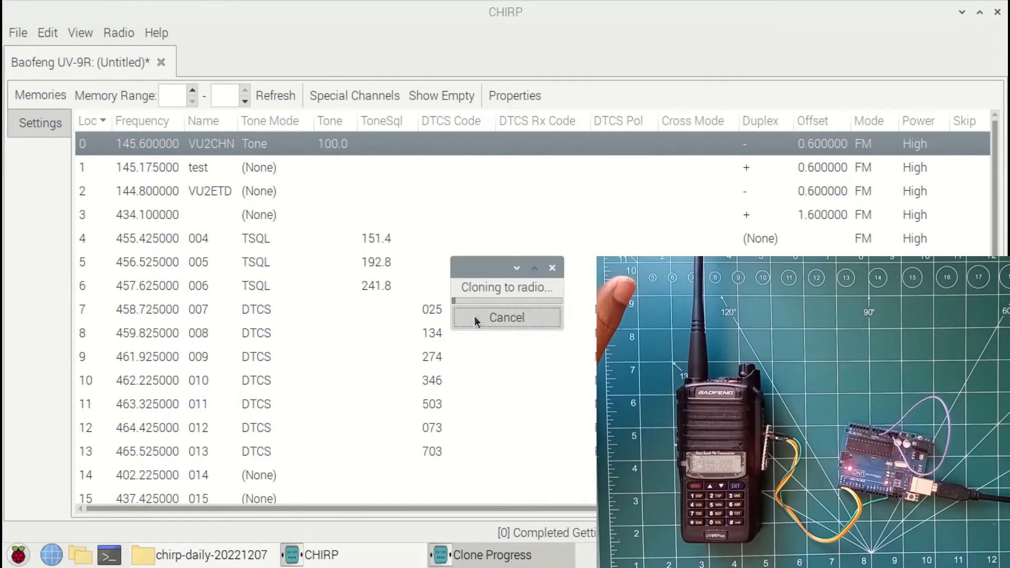